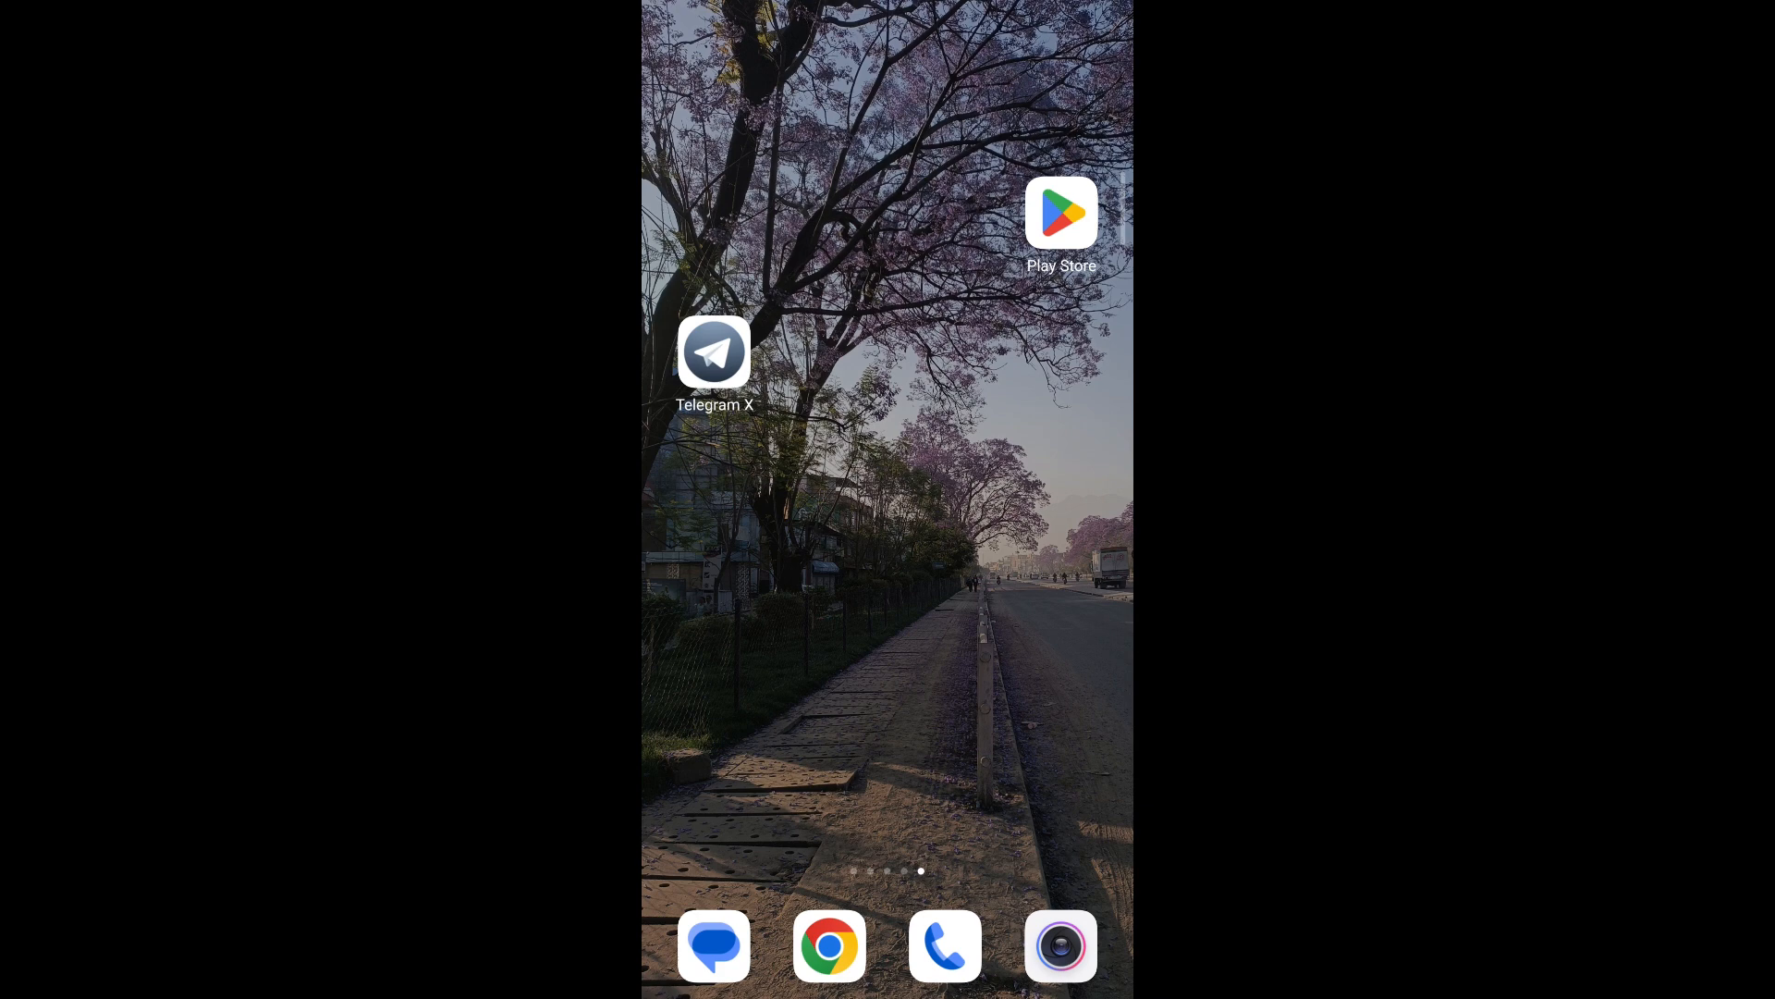
Launch Telegram X from the home screen to reach the chat list
{"action": "left_click", "coordinate": [714, 352]}
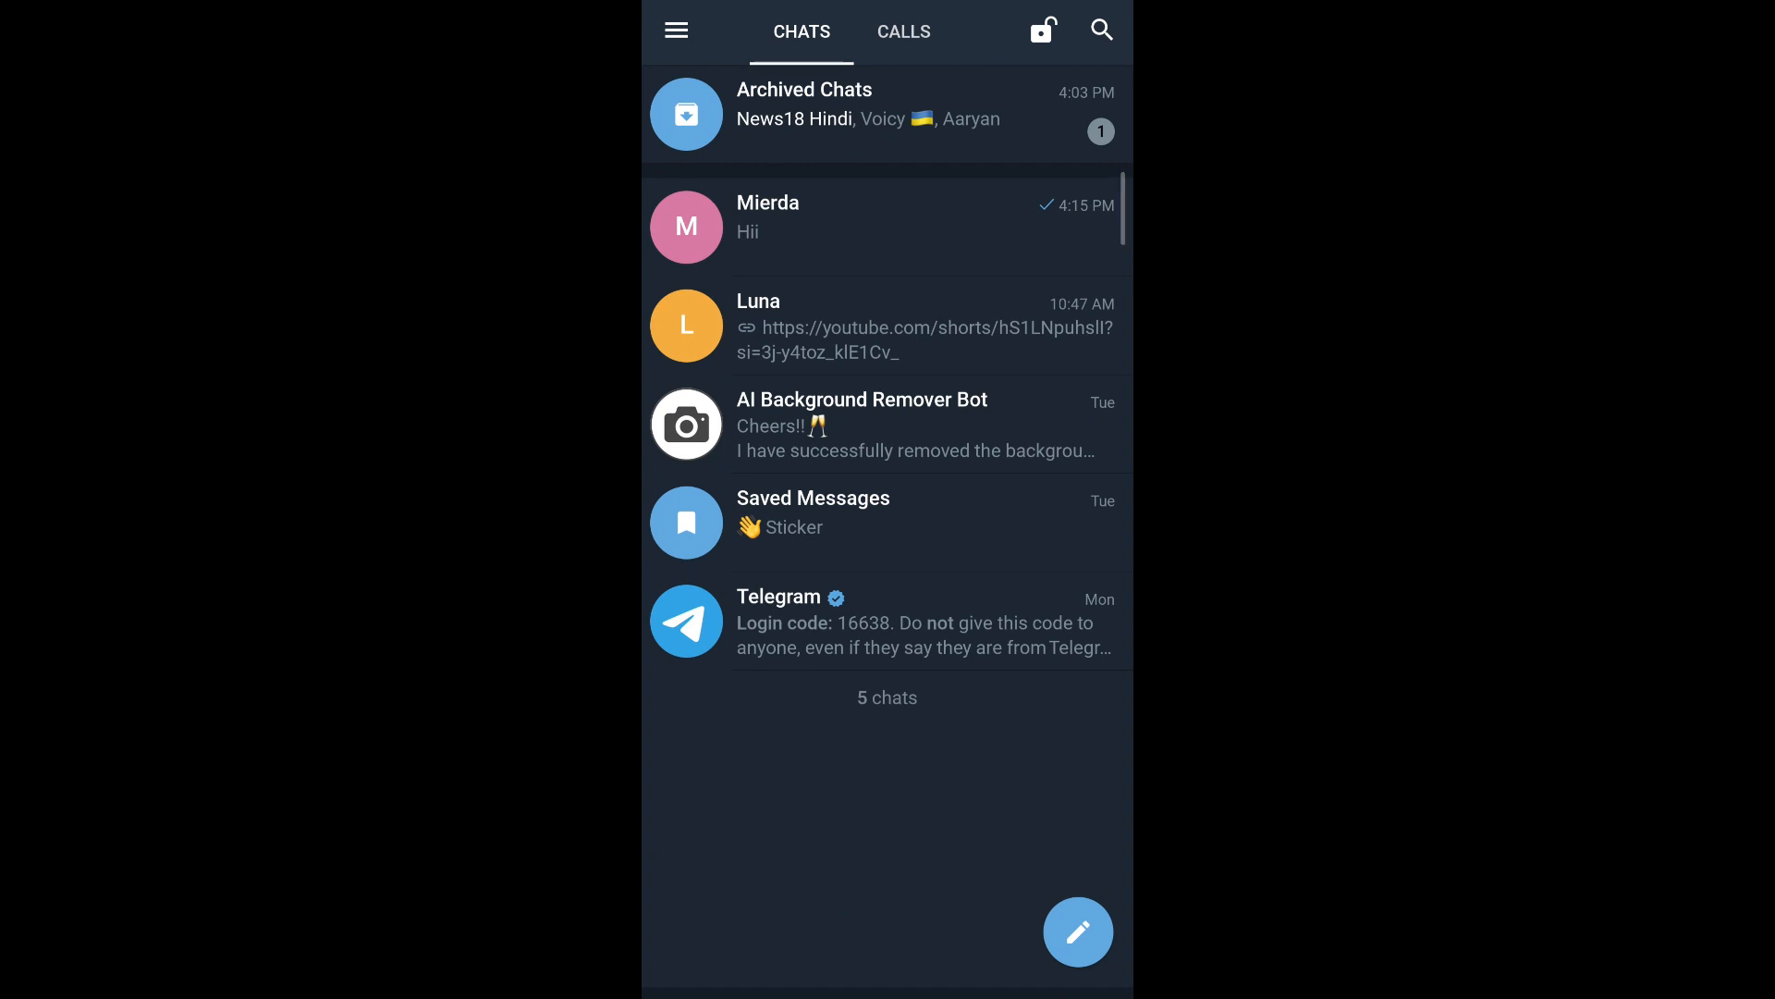
Pin the Luna chat to the top of the chat list
{"action": "left_click", "coordinate": [886, 325]}
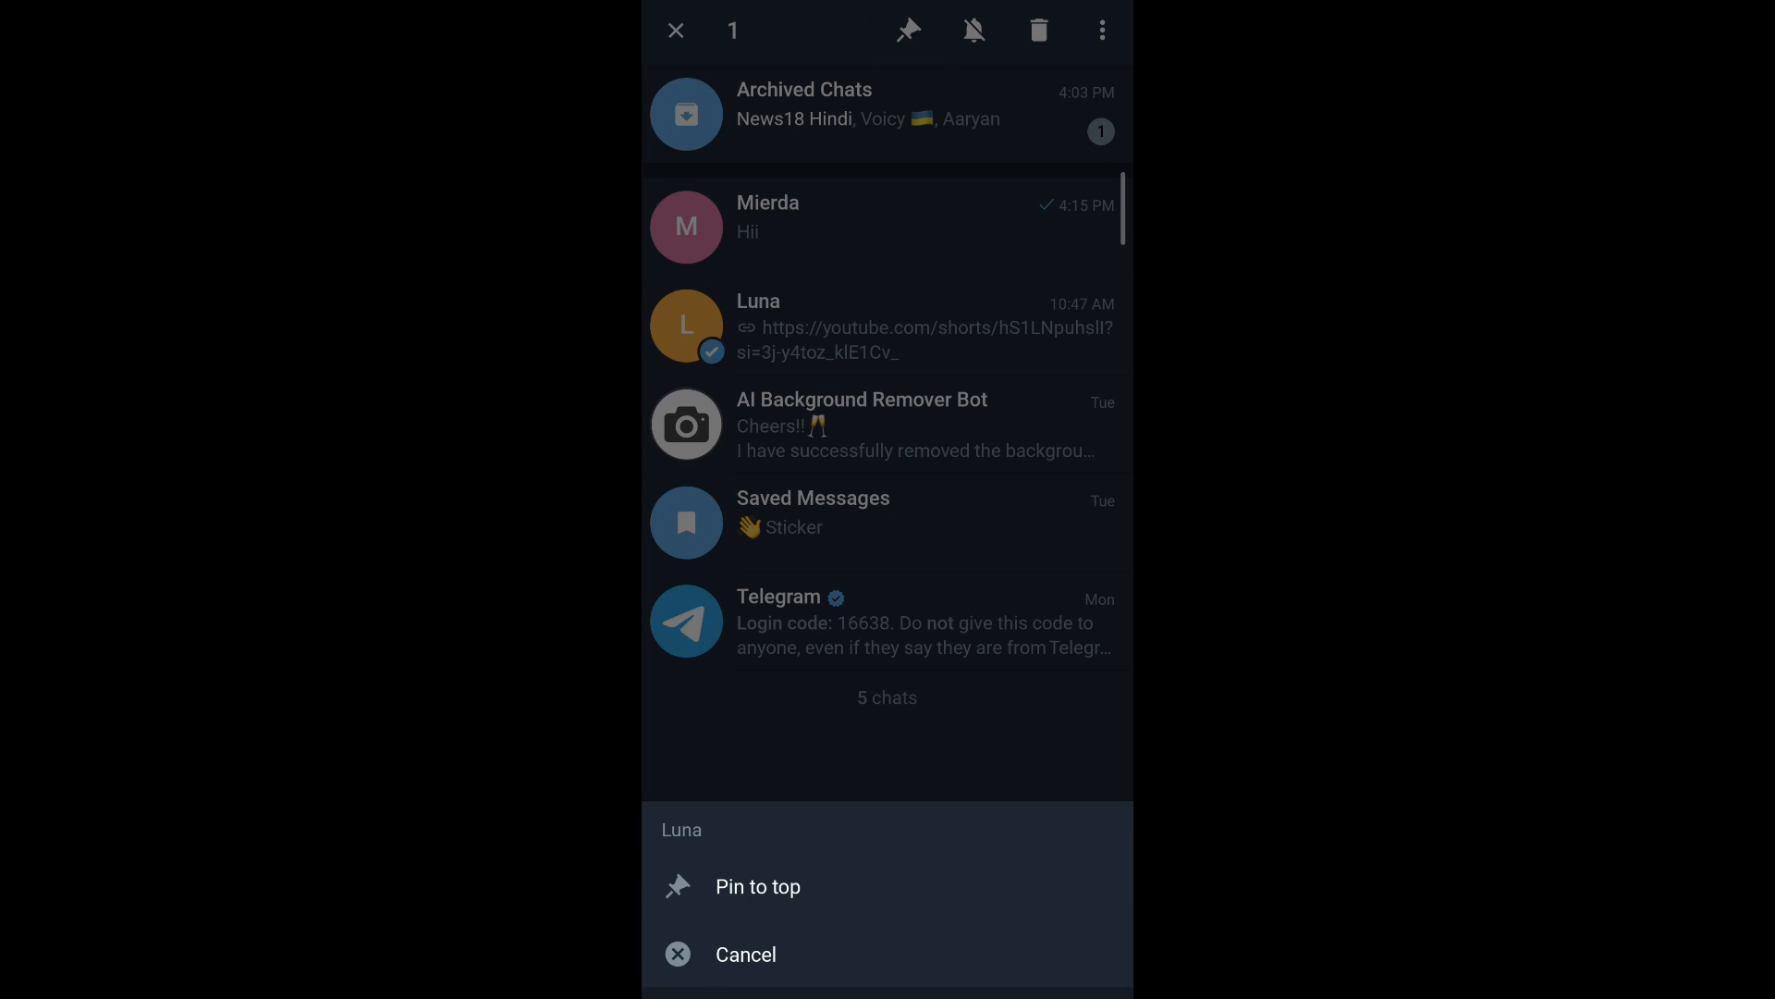
{"action": "left_click", "coordinate": [756, 886]}
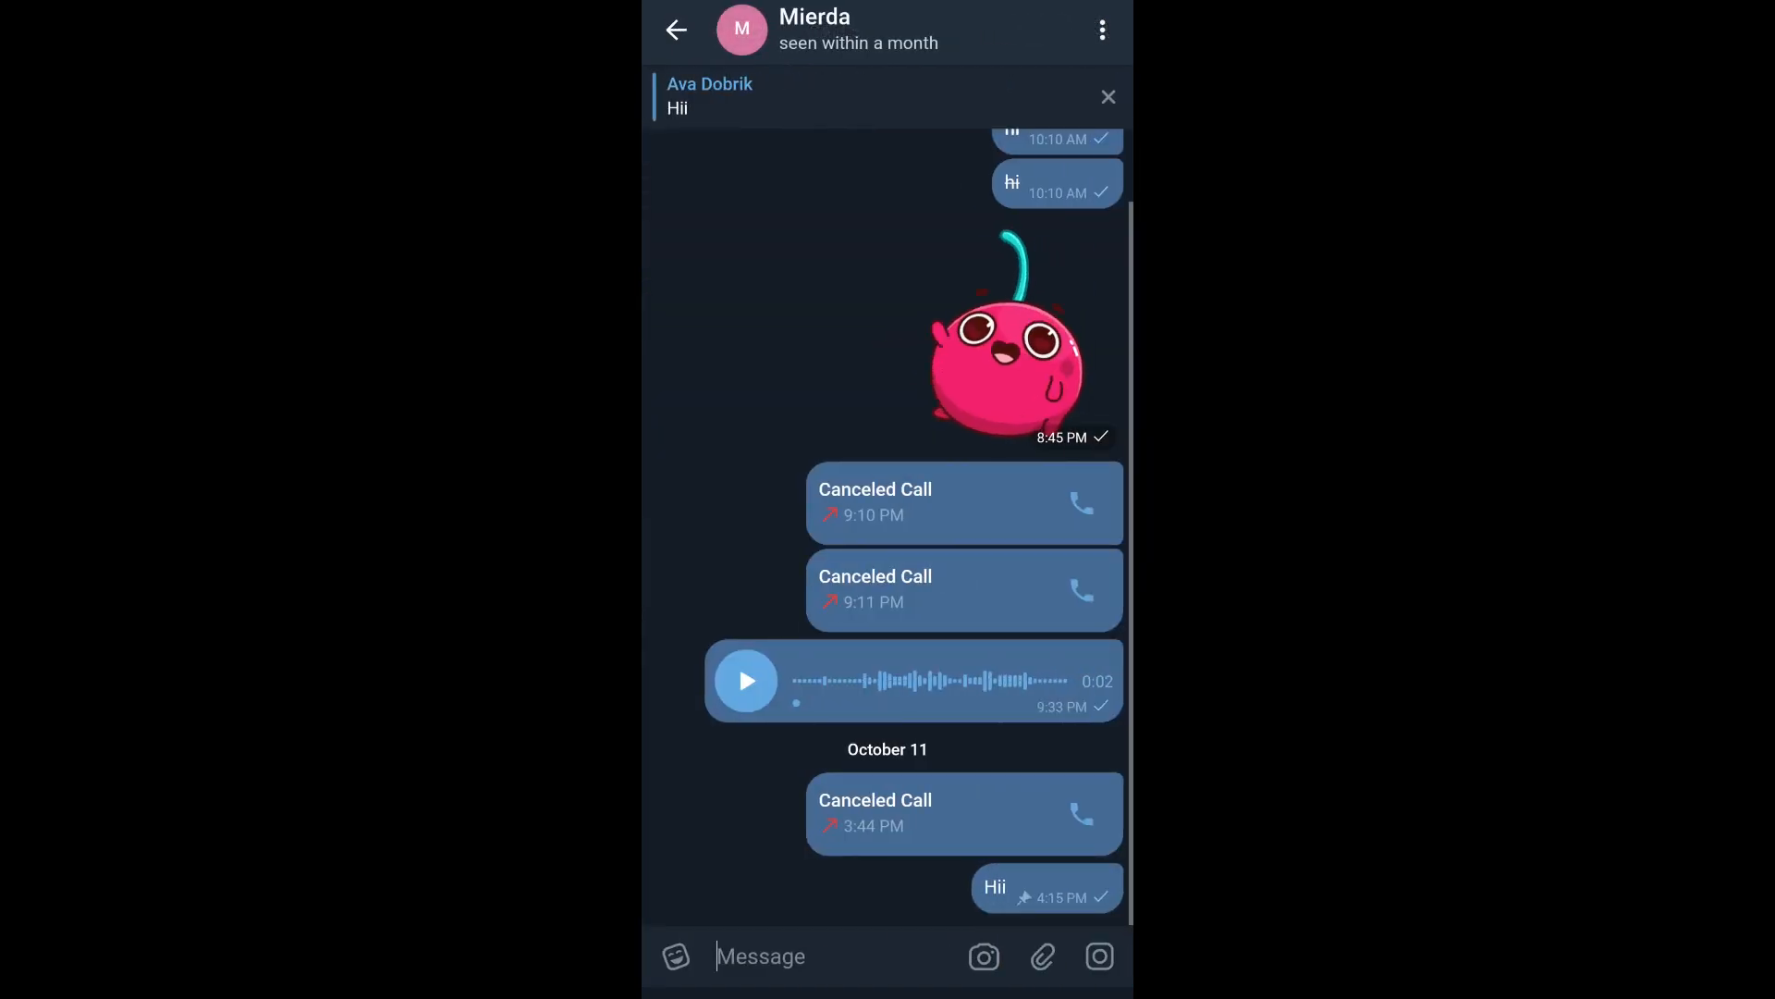
Send a second 'Hii' to Mierda and return to the chat list with Luna pinned
{"action": "left_click", "coordinate": [793, 954]}
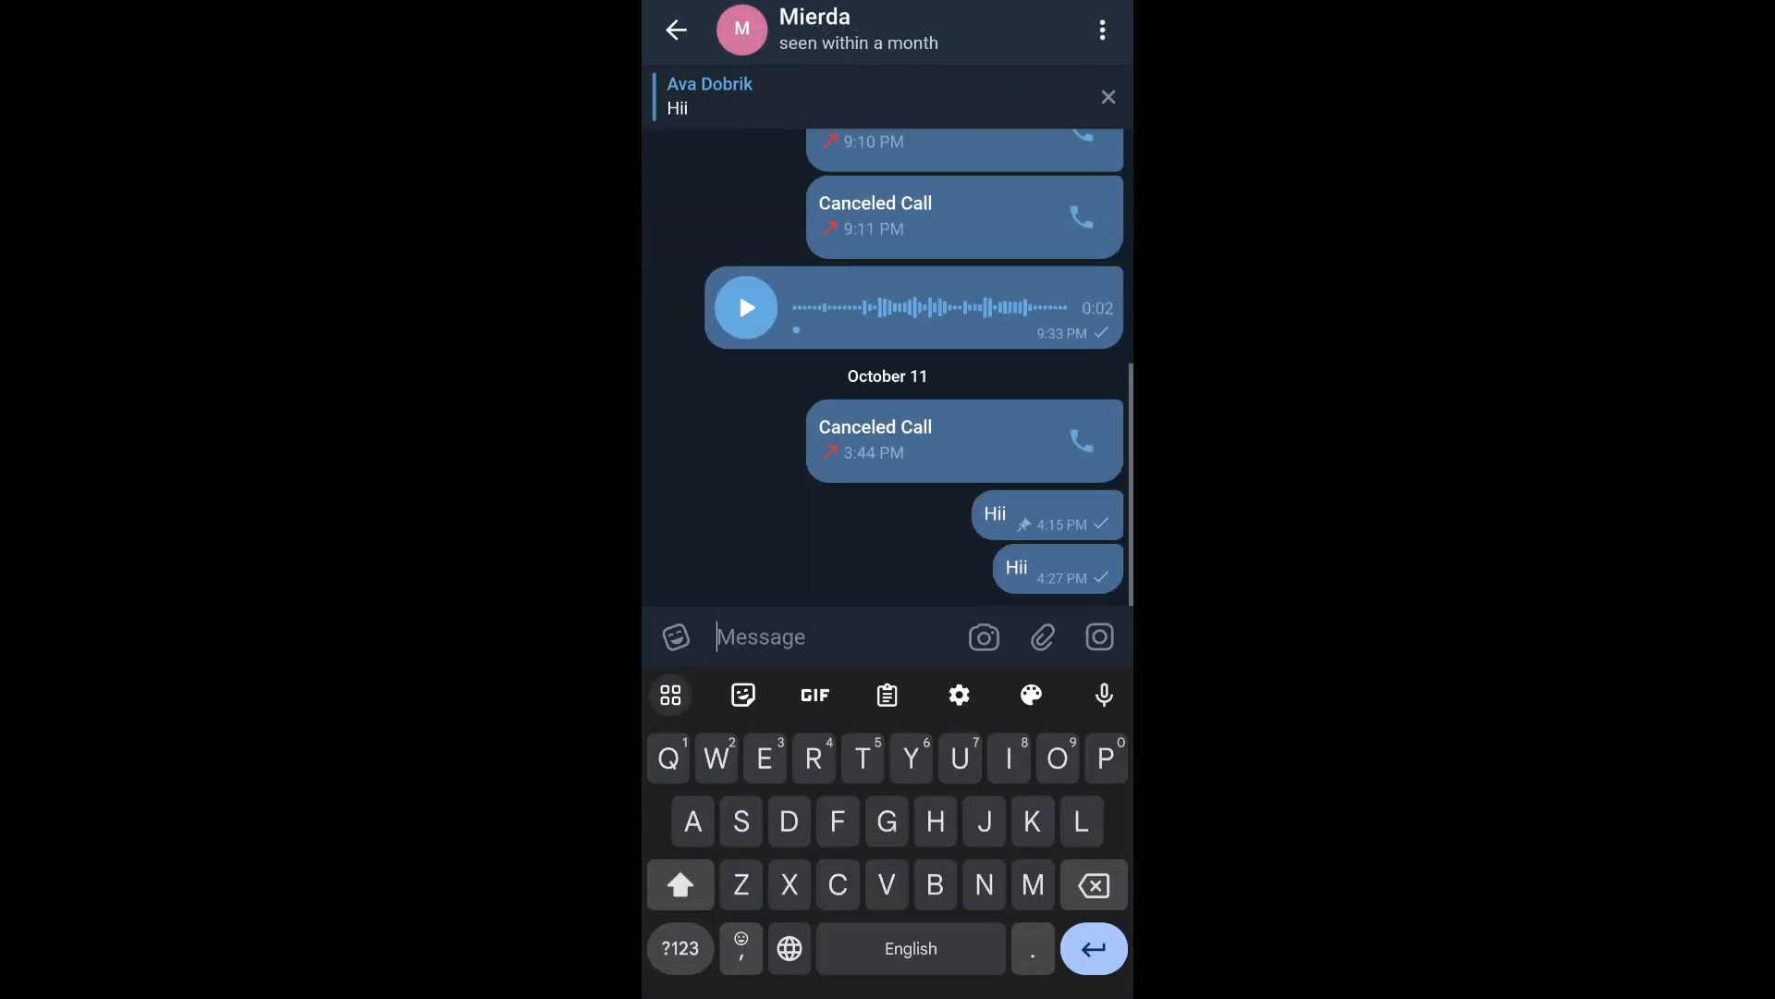
{"action": "left_click", "coordinate": [676, 30]}
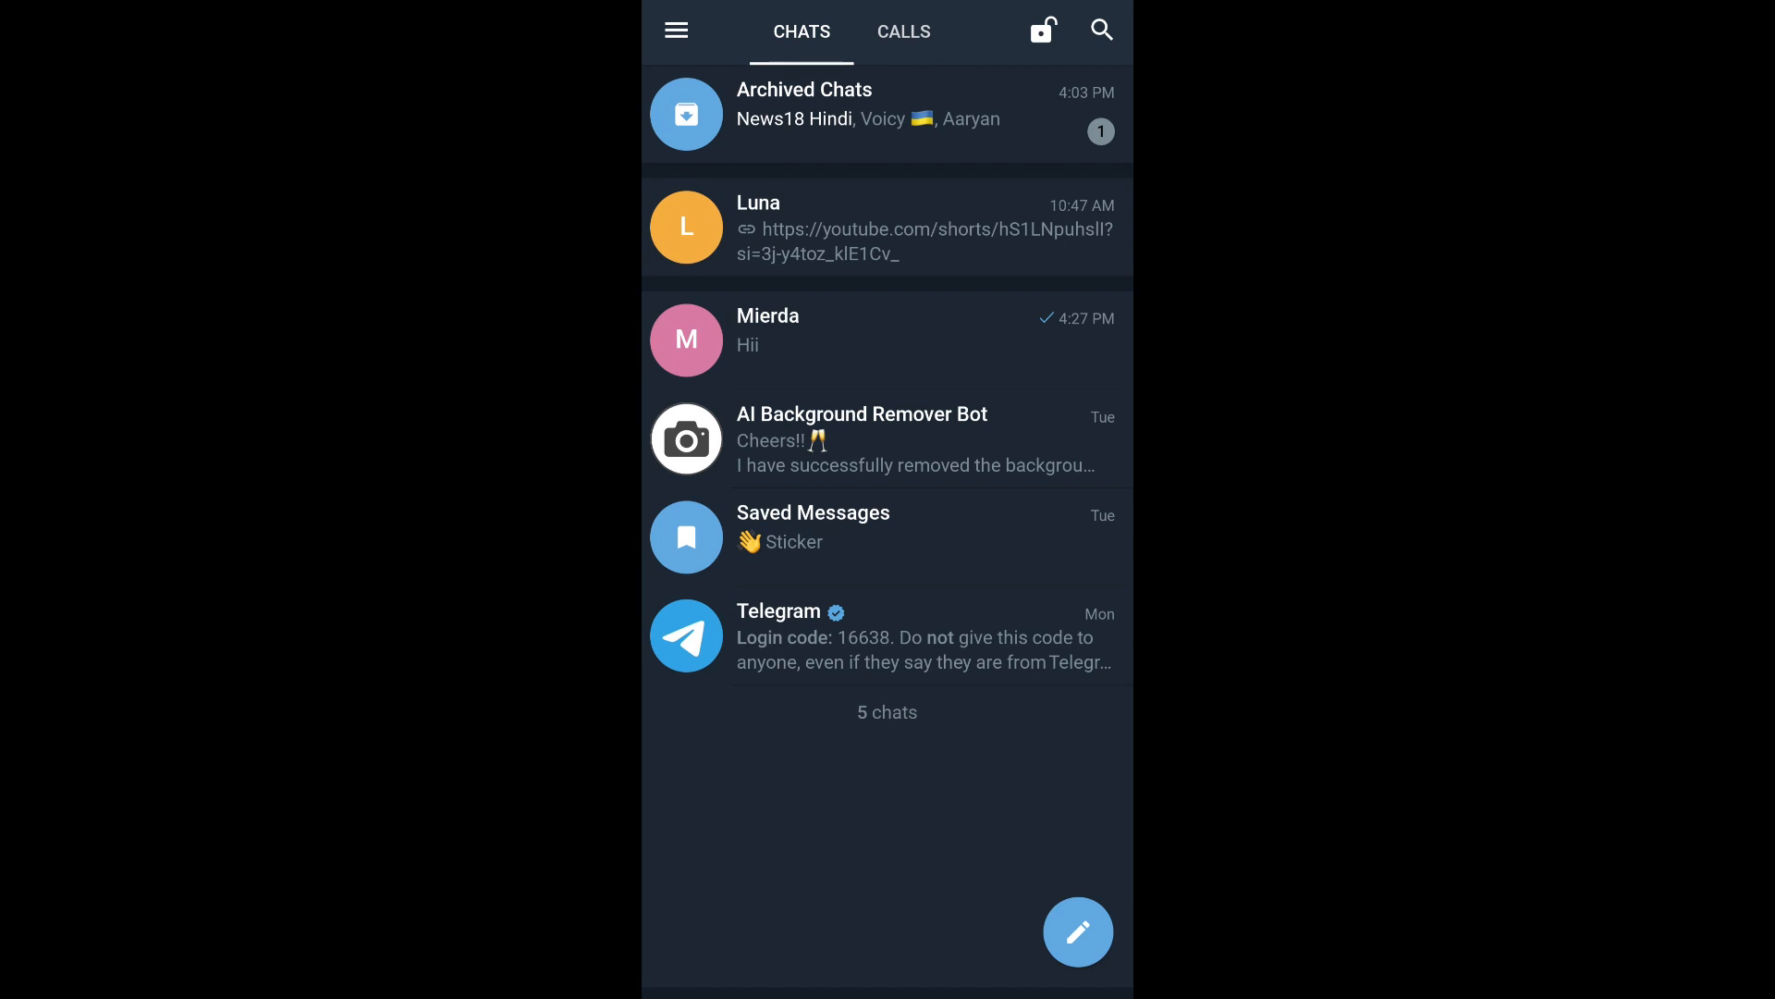
Unpin the Luna chat so Mierda returns to the top of the list
{"action": "left_click", "coordinate": [886, 226]}
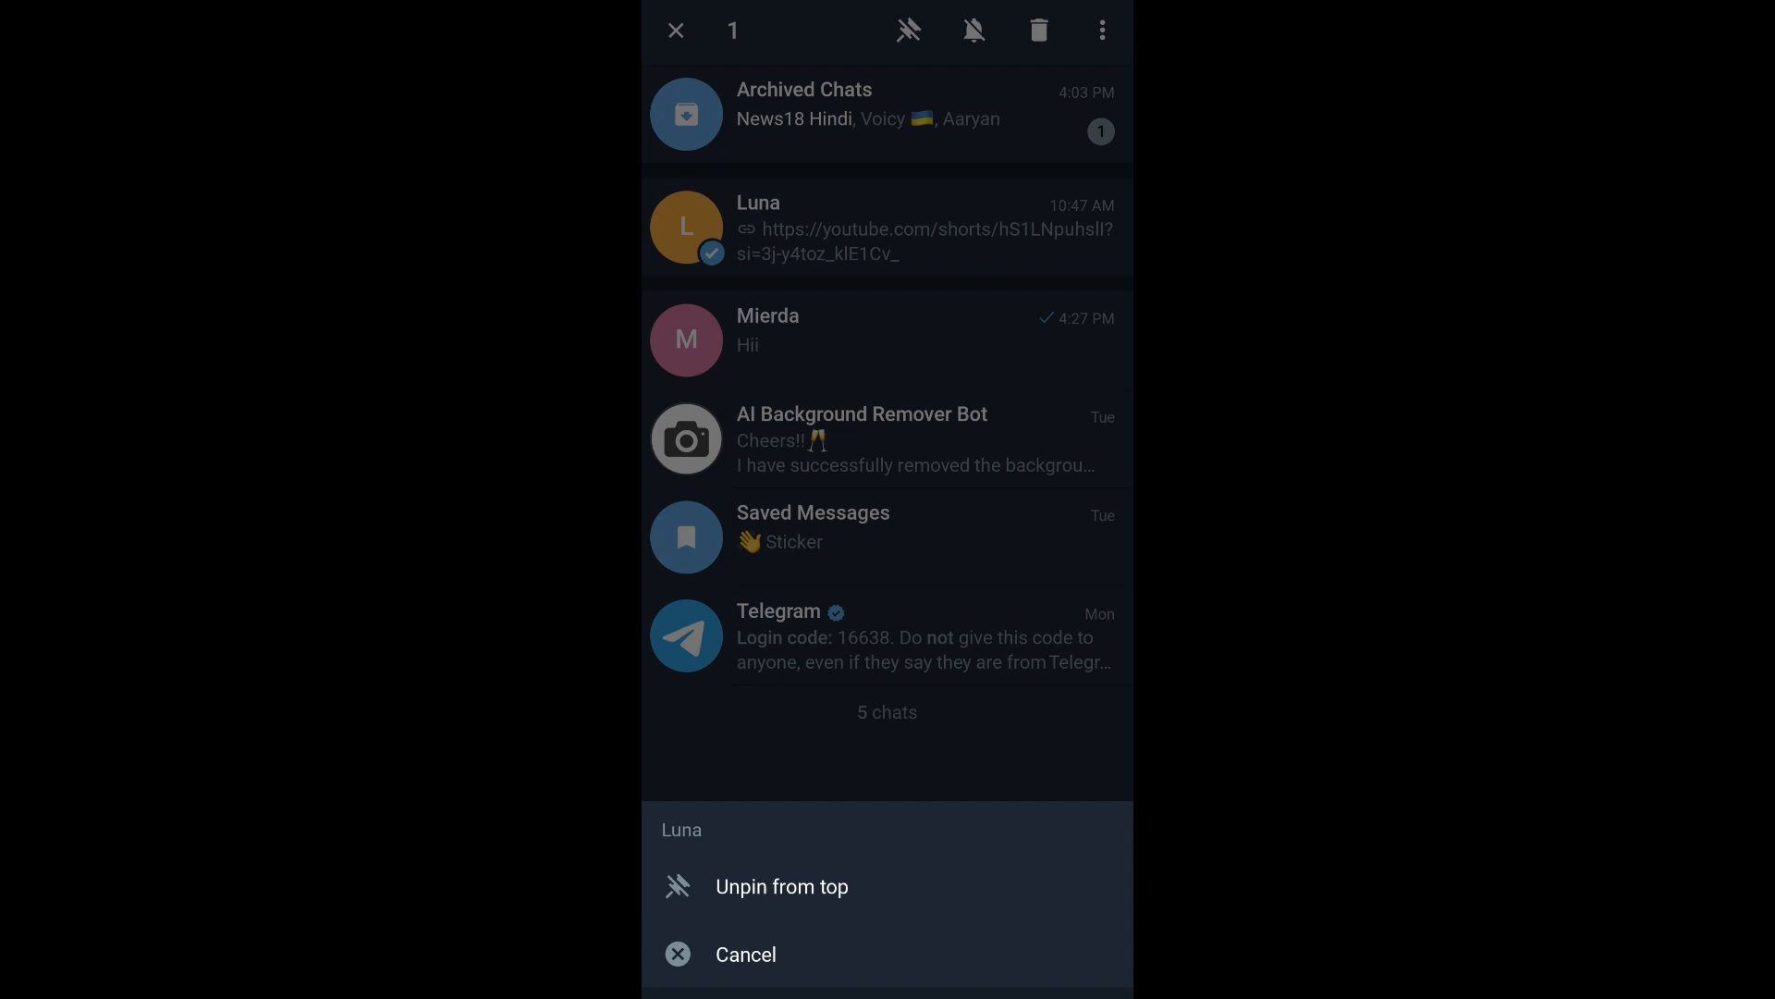
{"action": "left_click", "coordinate": [780, 885]}
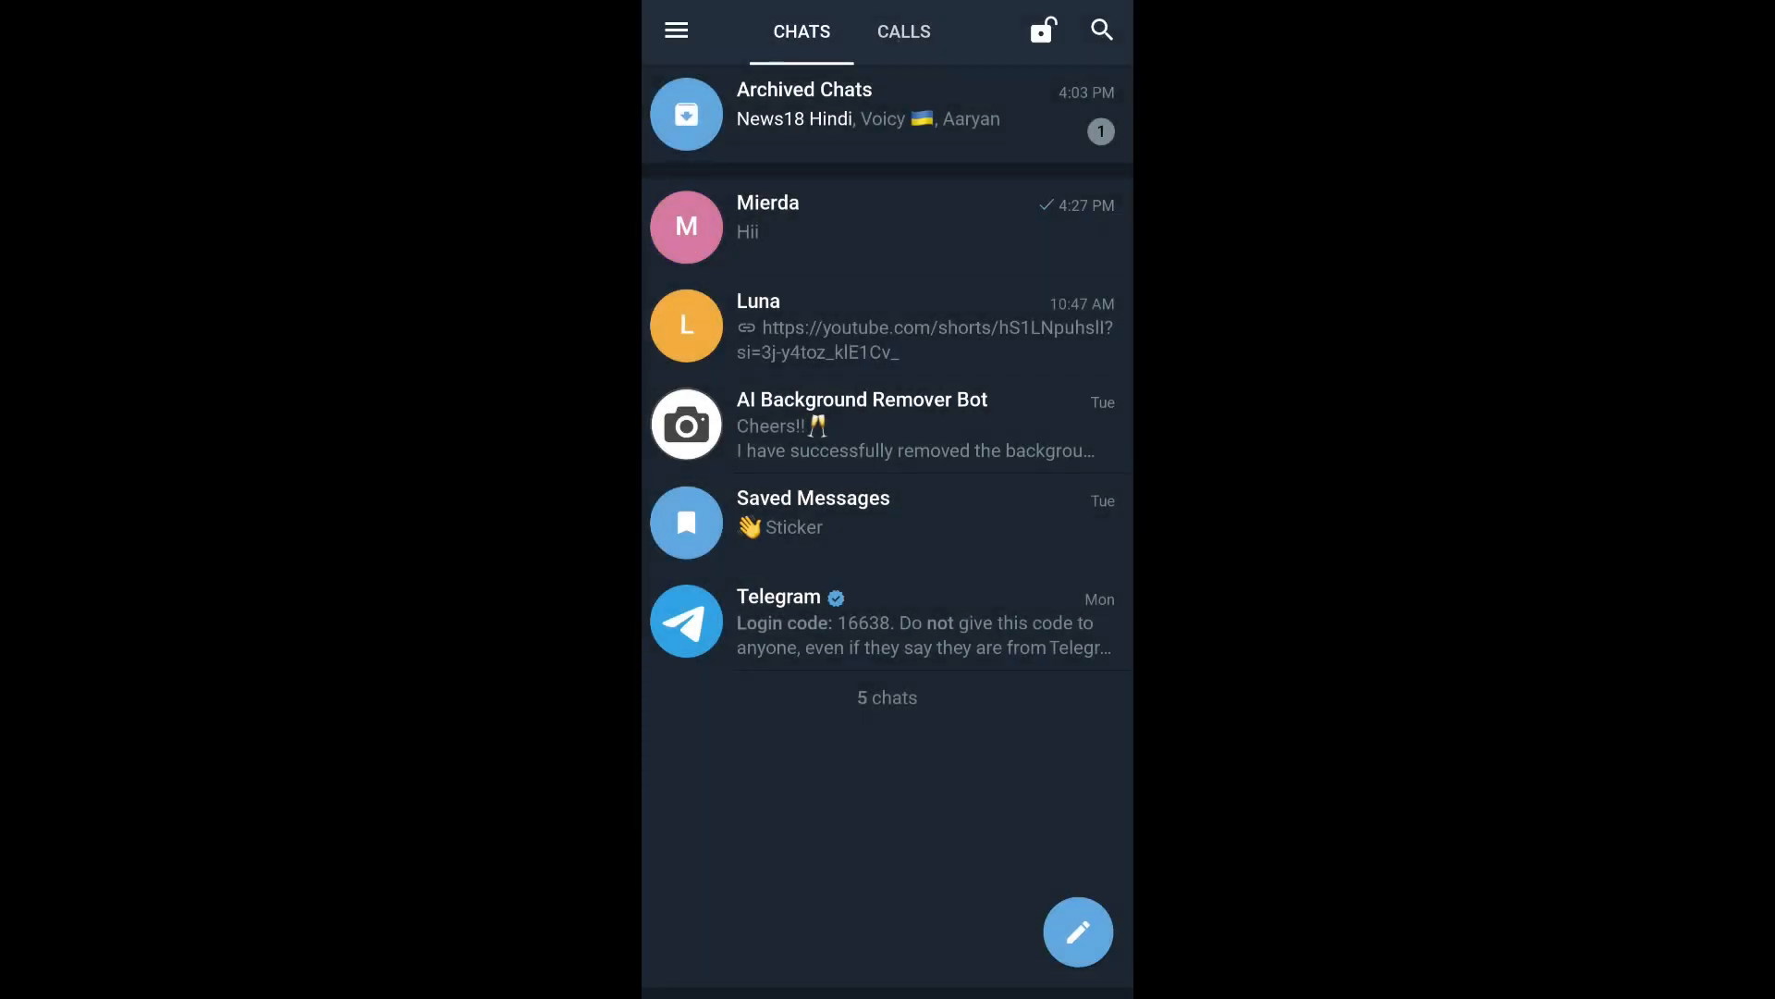